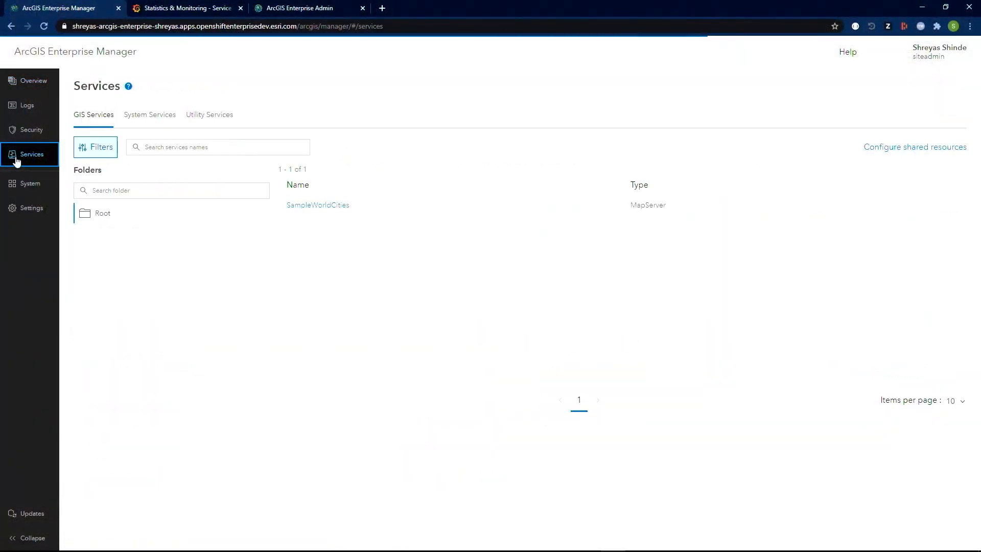
pyautogui.moveTo(315, 208)
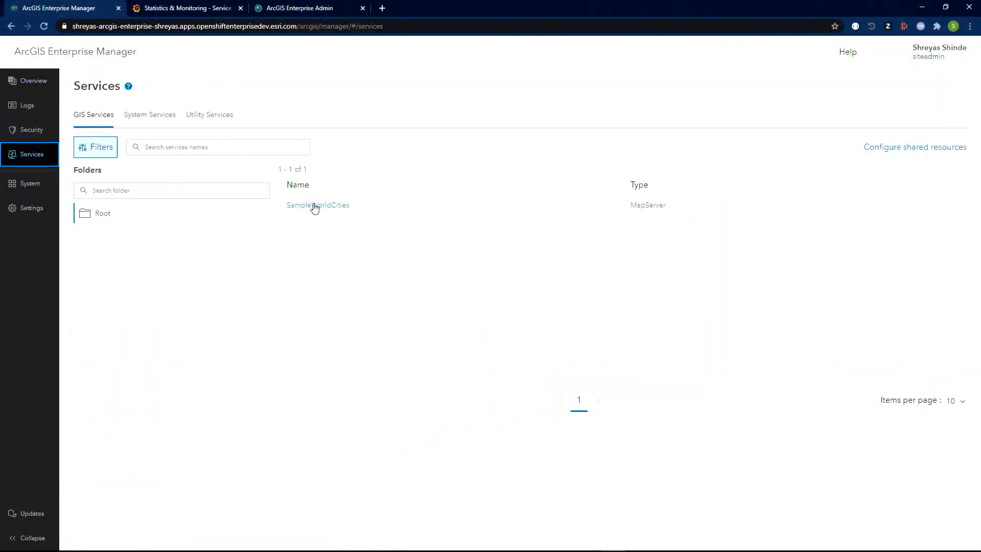
# - Open SampleWorldCities and save its settings with Number of pods set to 3
pyautogui.click(318, 205)
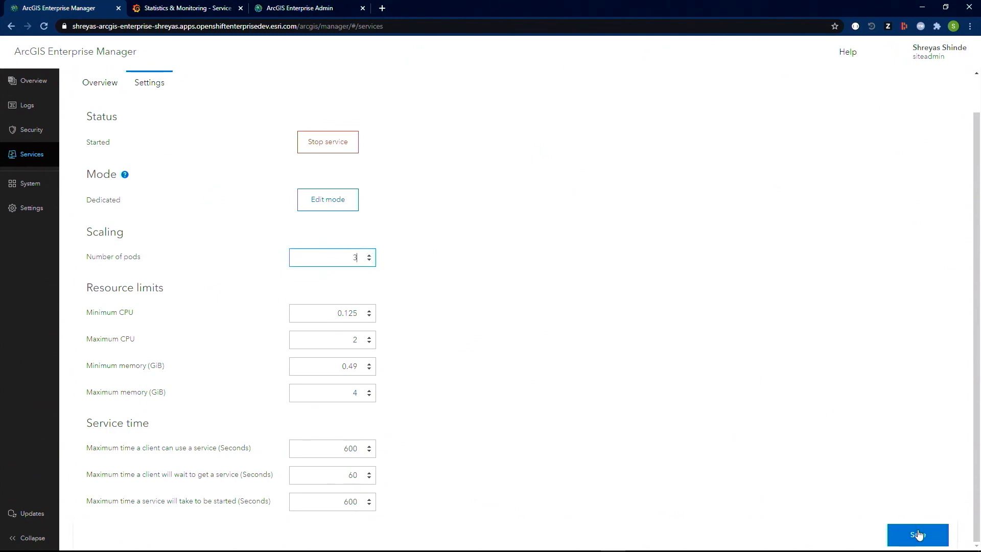
pyautogui.click(917, 534)
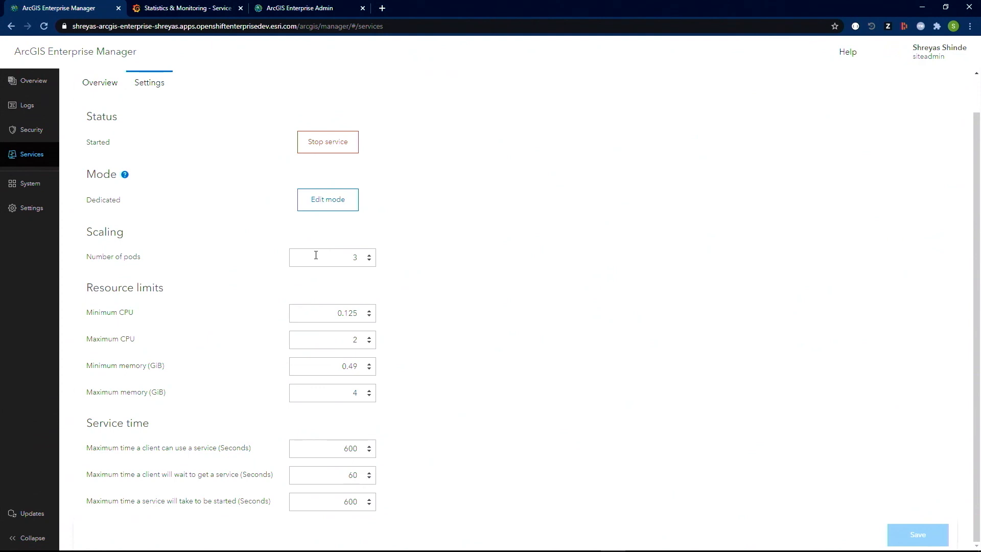
# - Switch to the Statistics & Monitoring tab showing SampleWorldCities response times
pyautogui.click(184, 8)
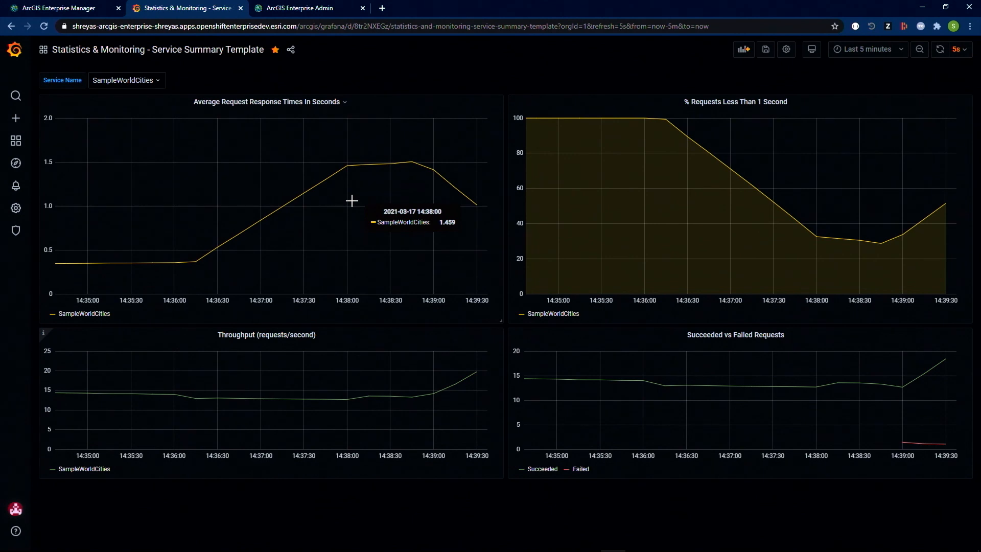
pyautogui.moveTo(360, 189)
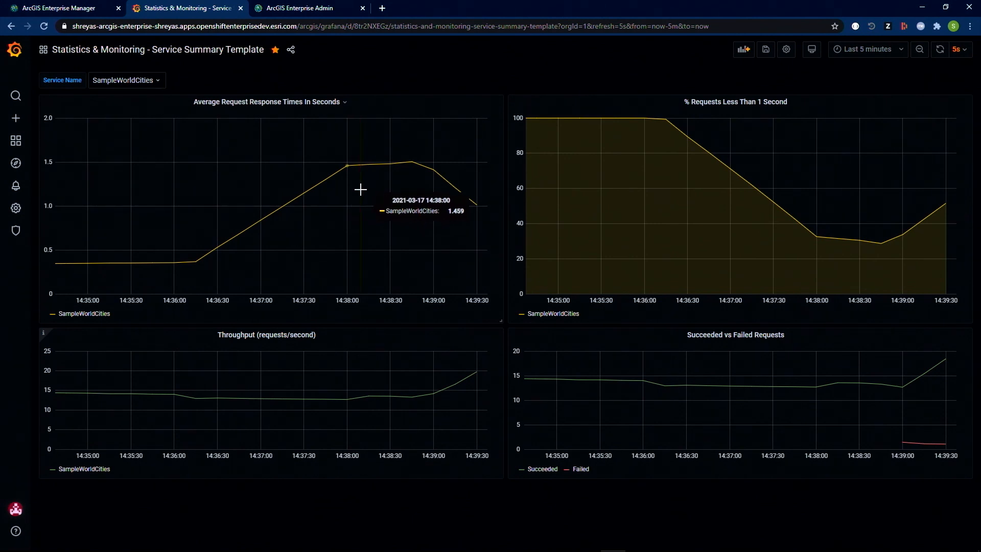
pyautogui.moveTo(407, 211)
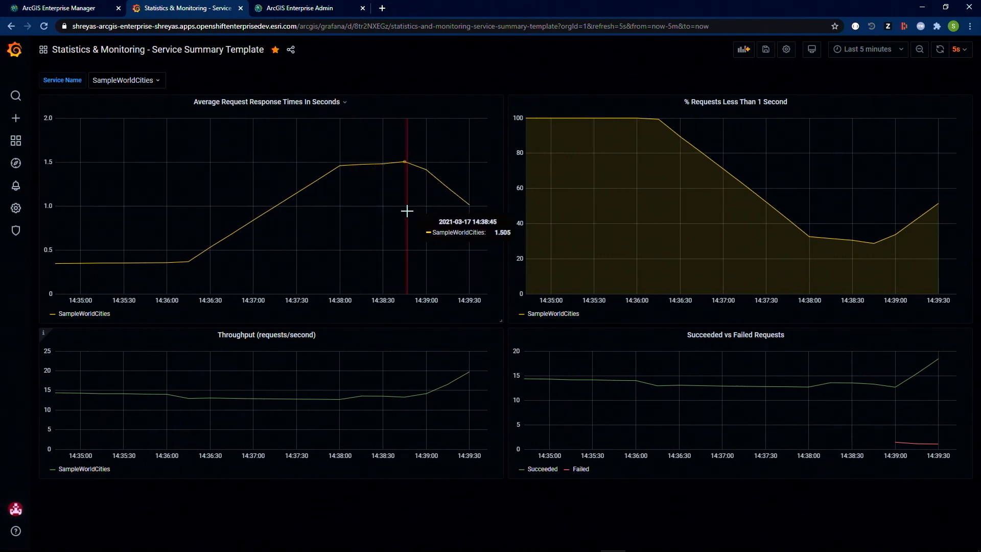